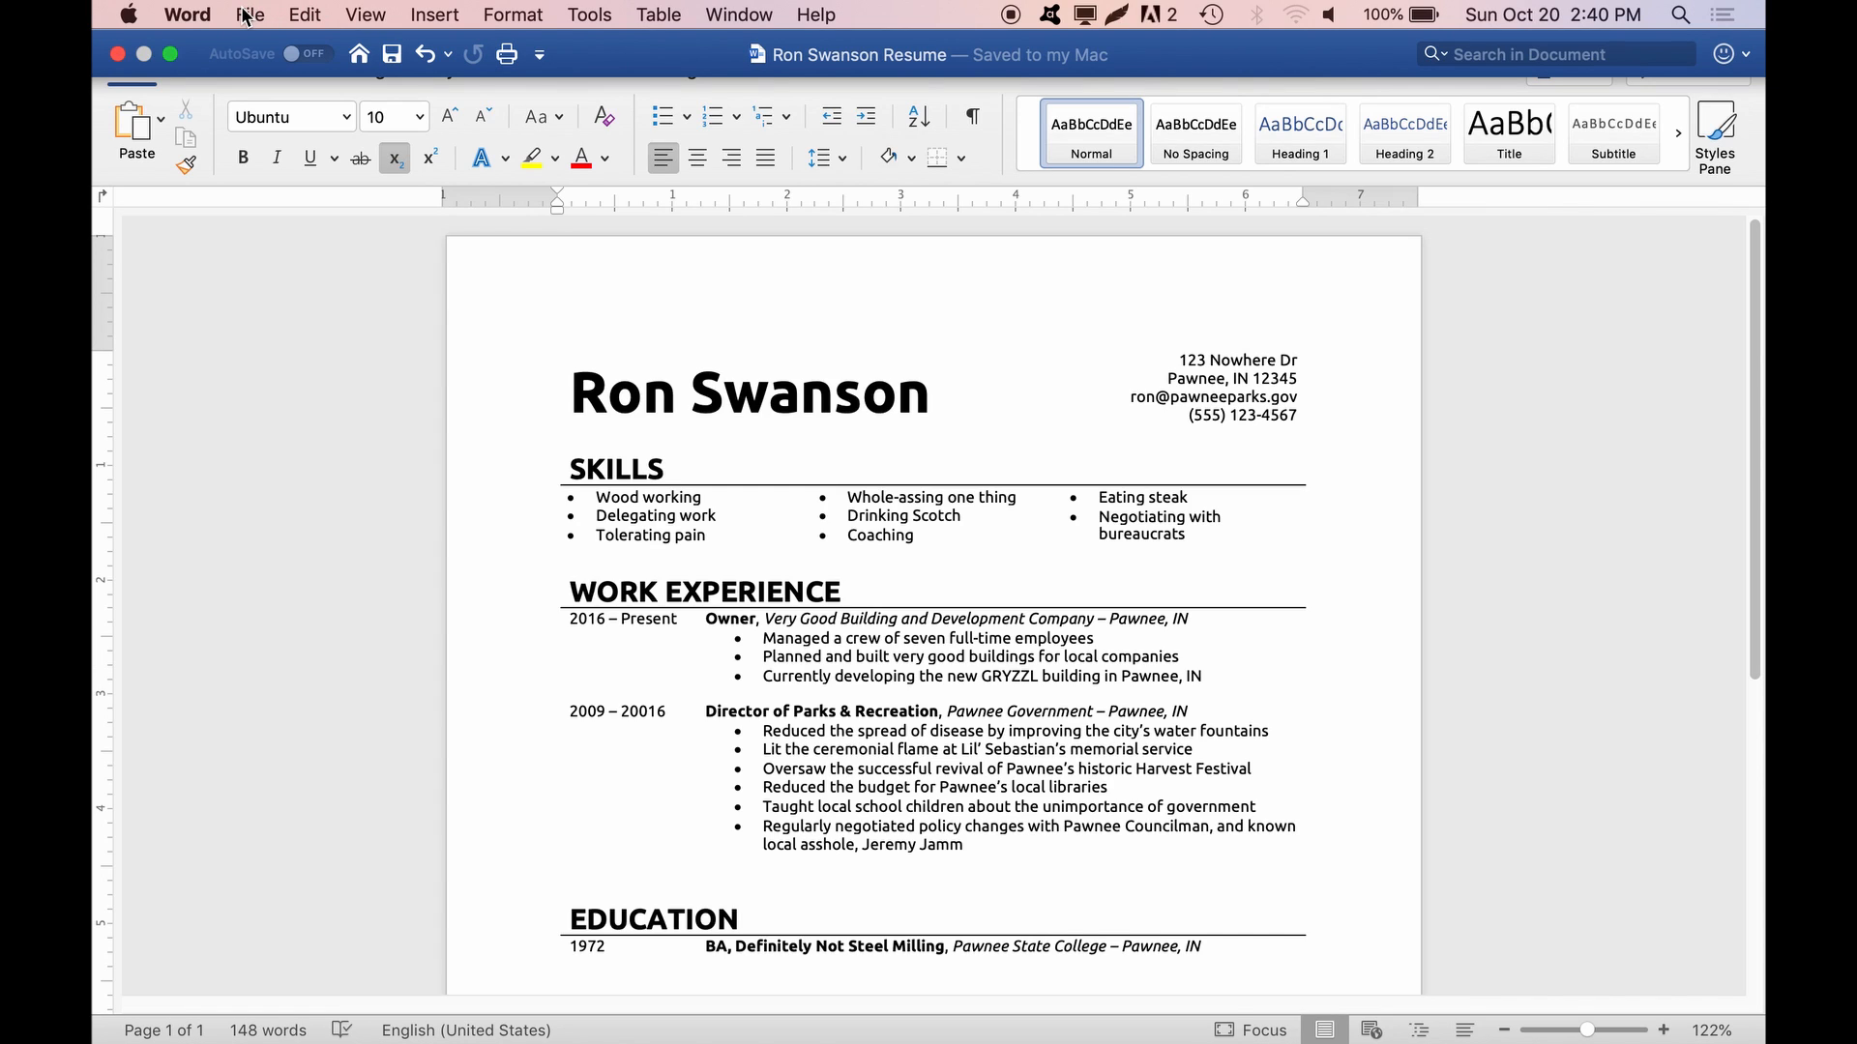
Step: Start a Save As copy of the Ron Swanson Resume from the File menu
left_click(250, 14)
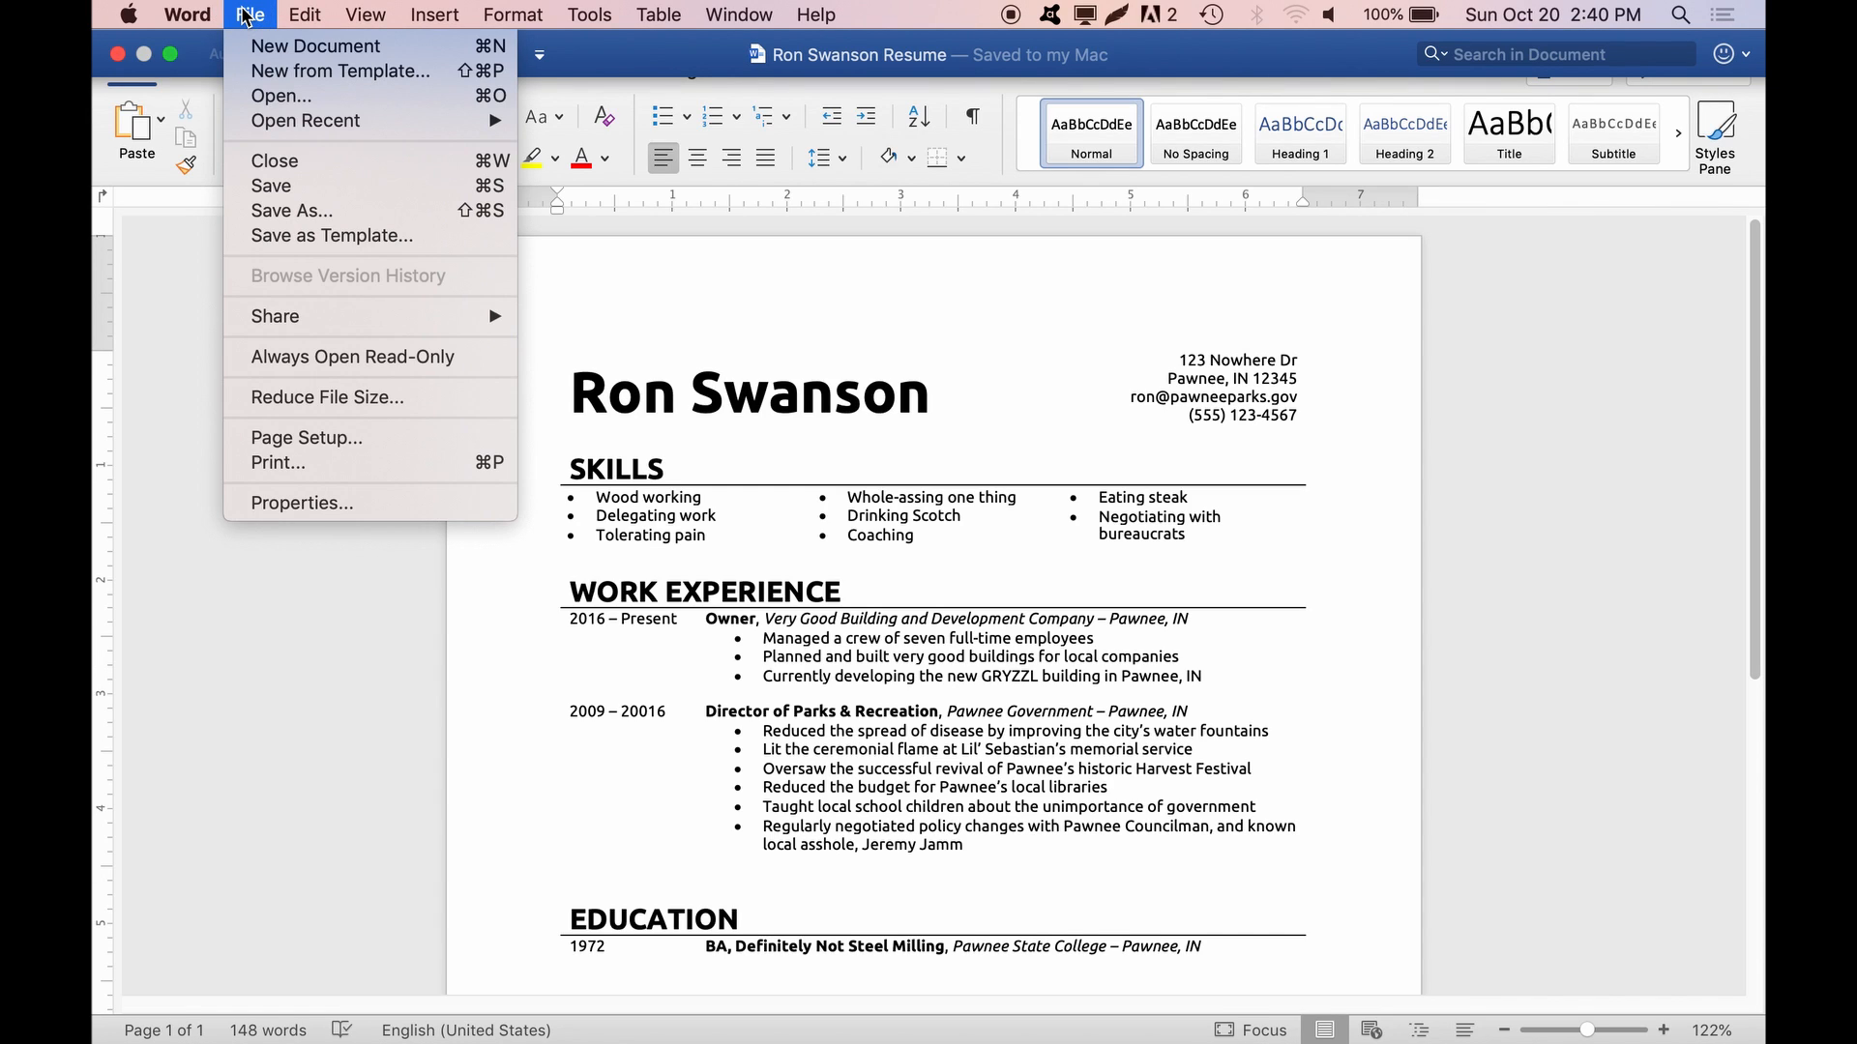
mouse_move(292, 211)
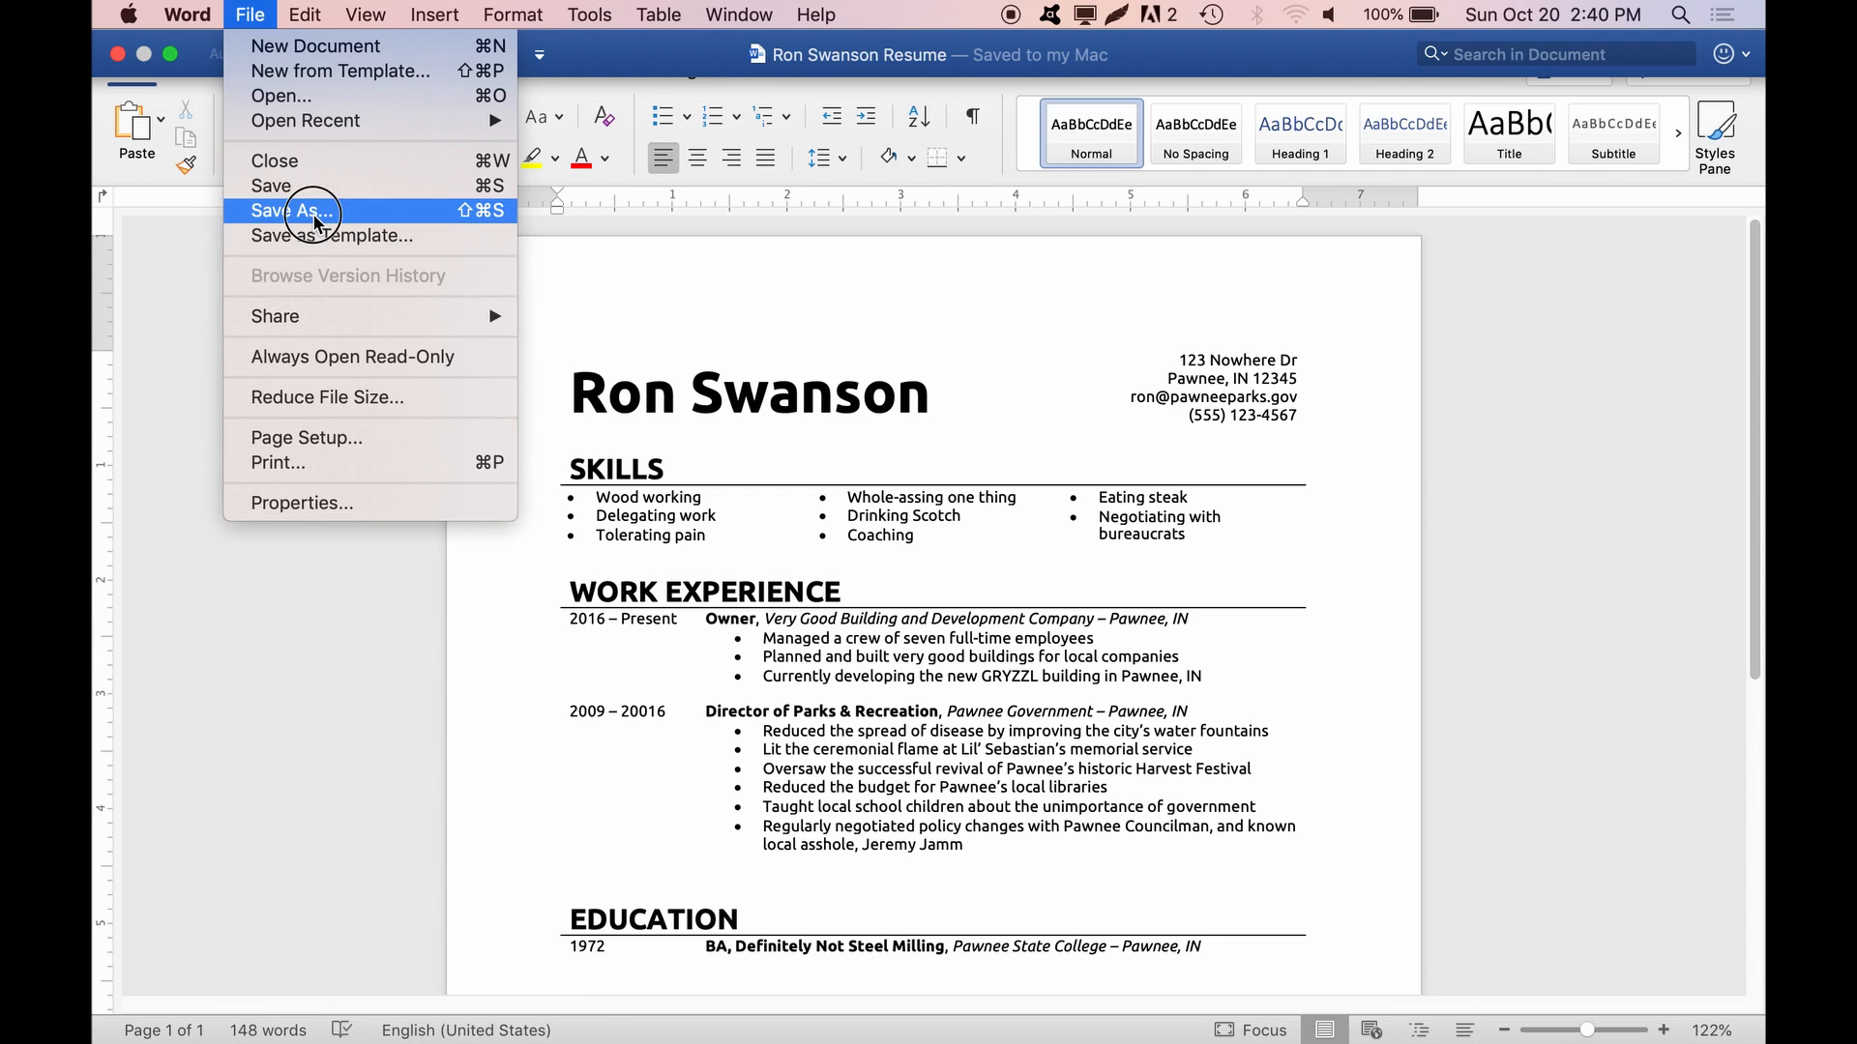
left_click(298, 210)
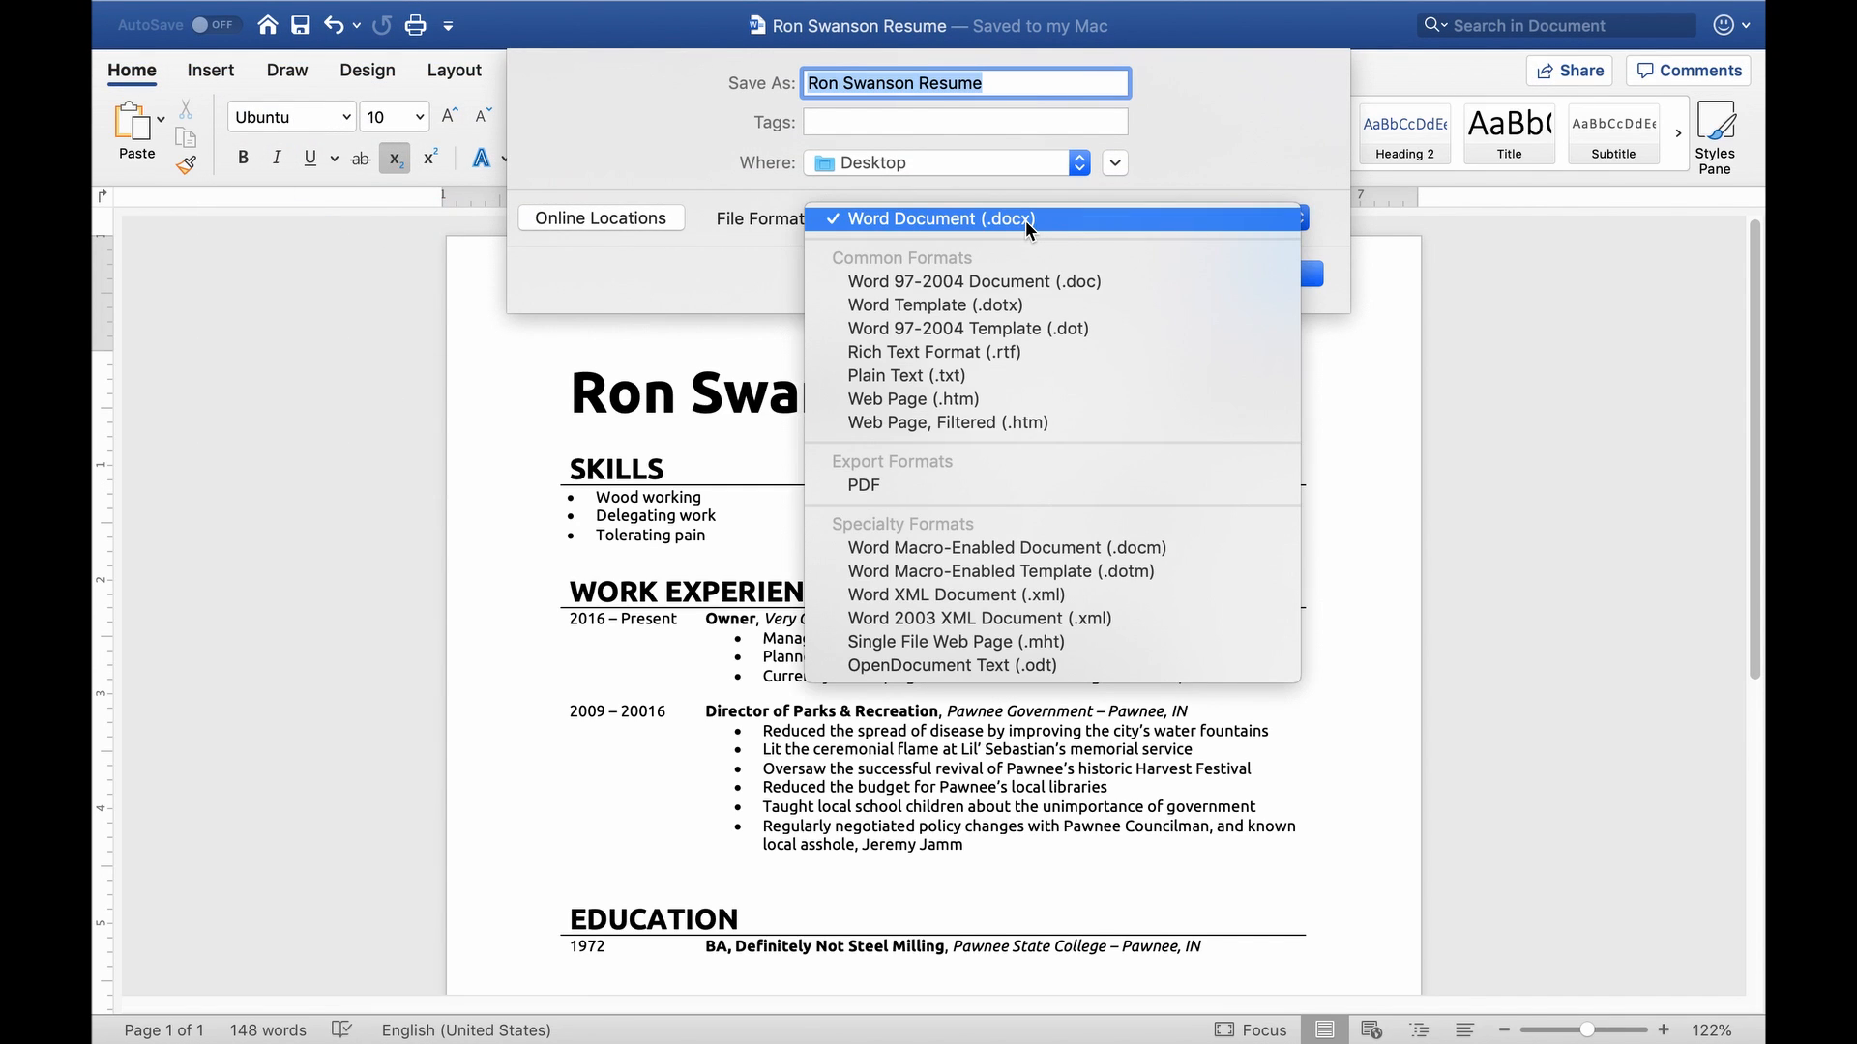
Step: Export the resume as a PDF to the Desktop
left_click(936, 218)
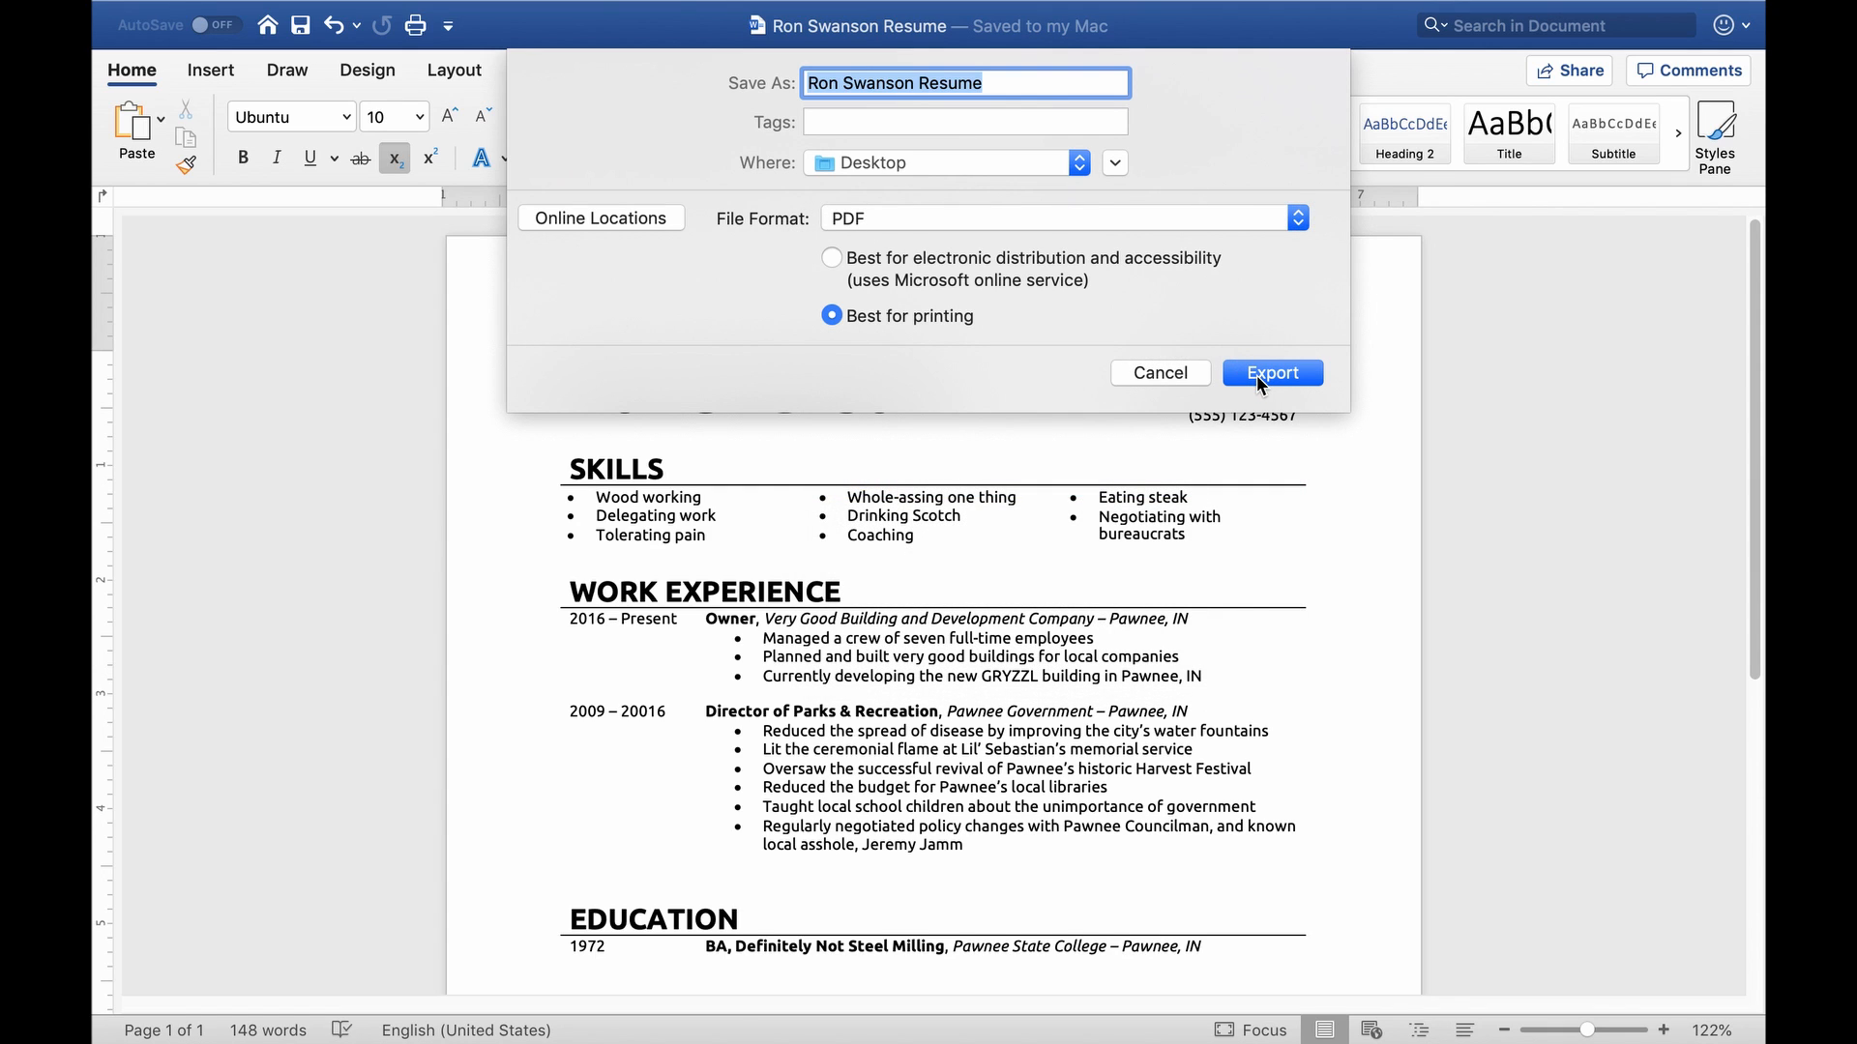
left_click(1270, 372)
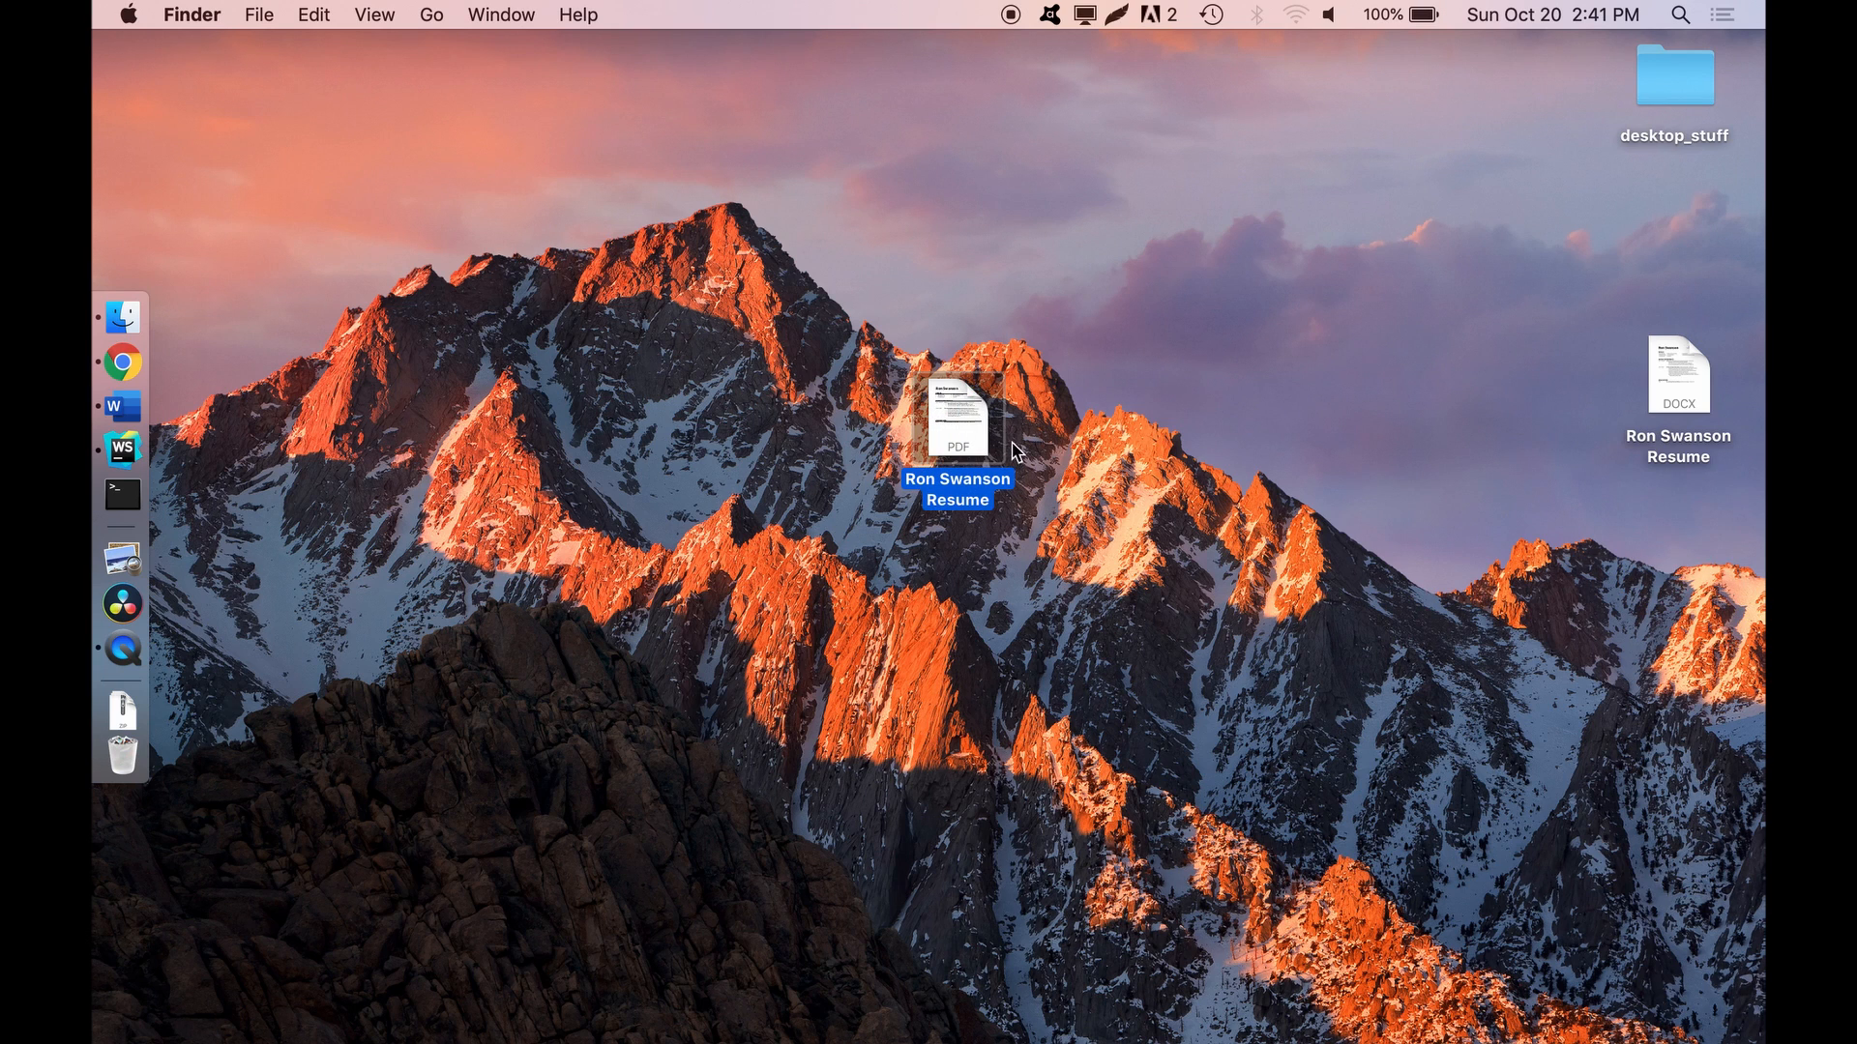
Step: View the exported Ron Swanson Resume PDF in Preview from the Desktop
double_click(957, 423)
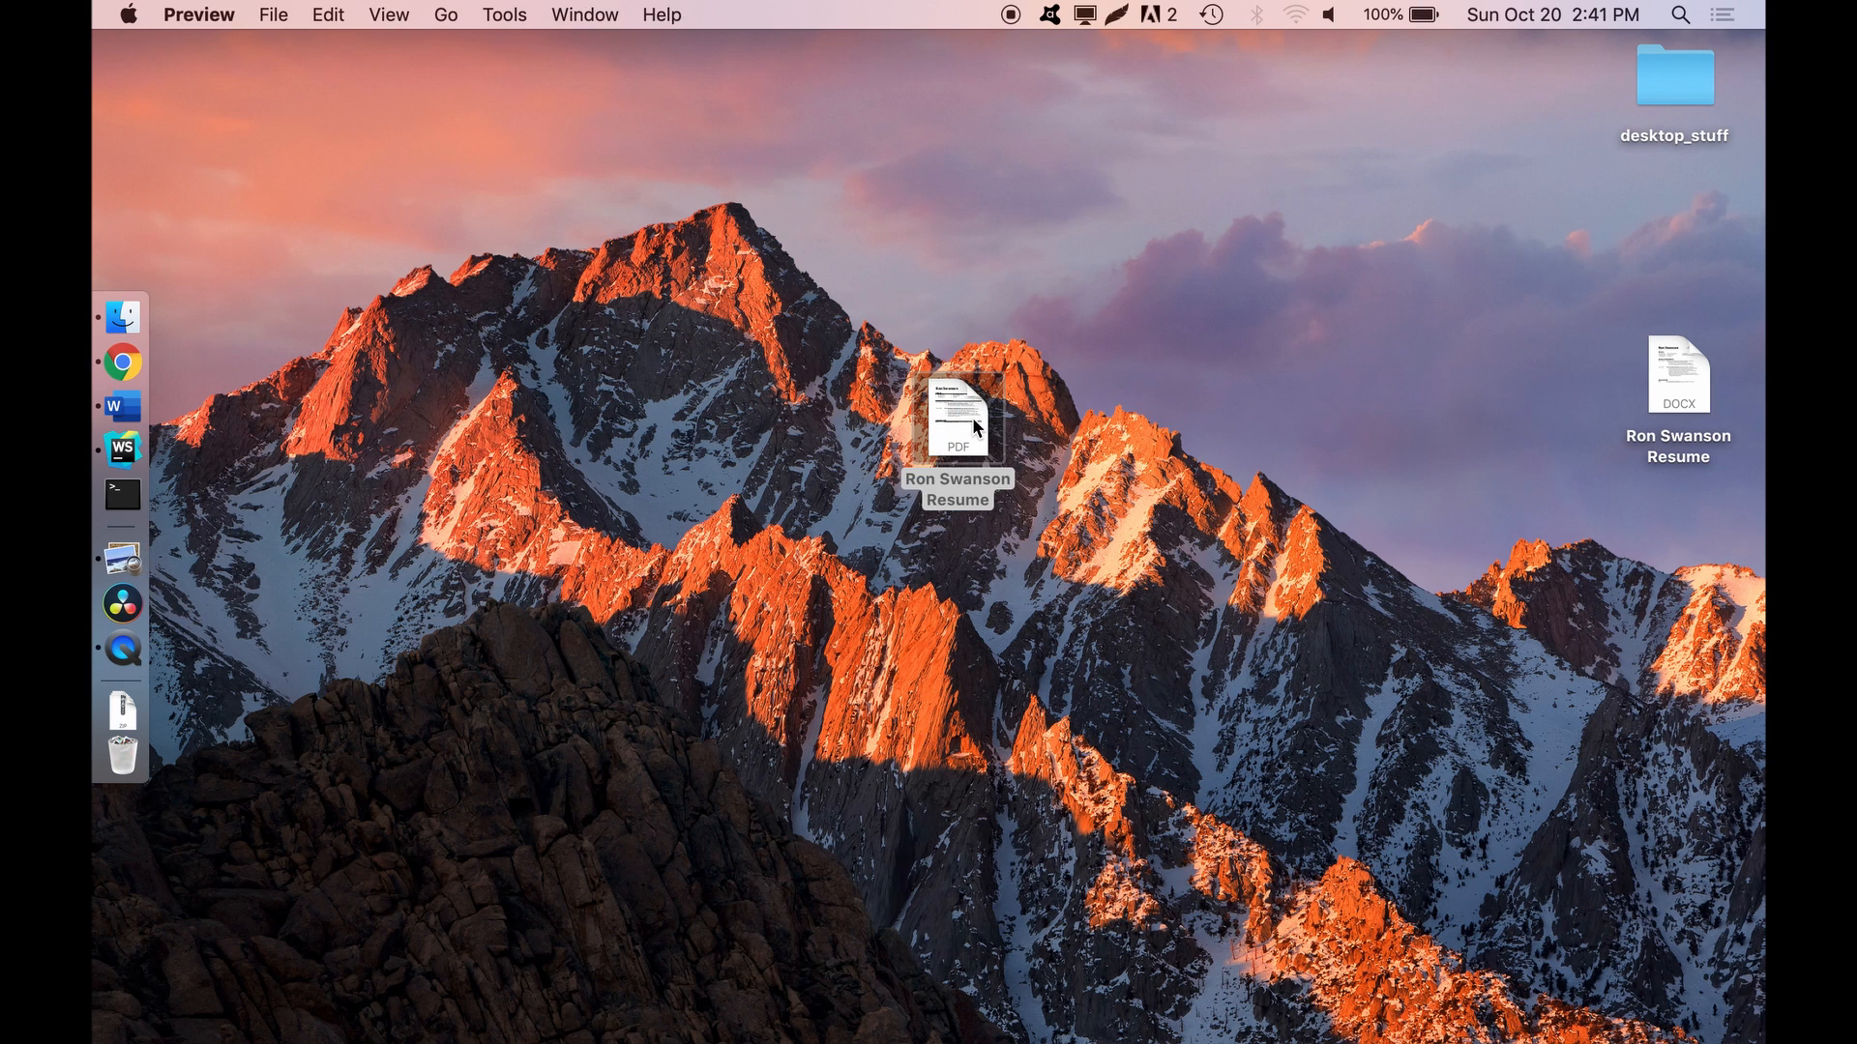
double_click(955, 420)
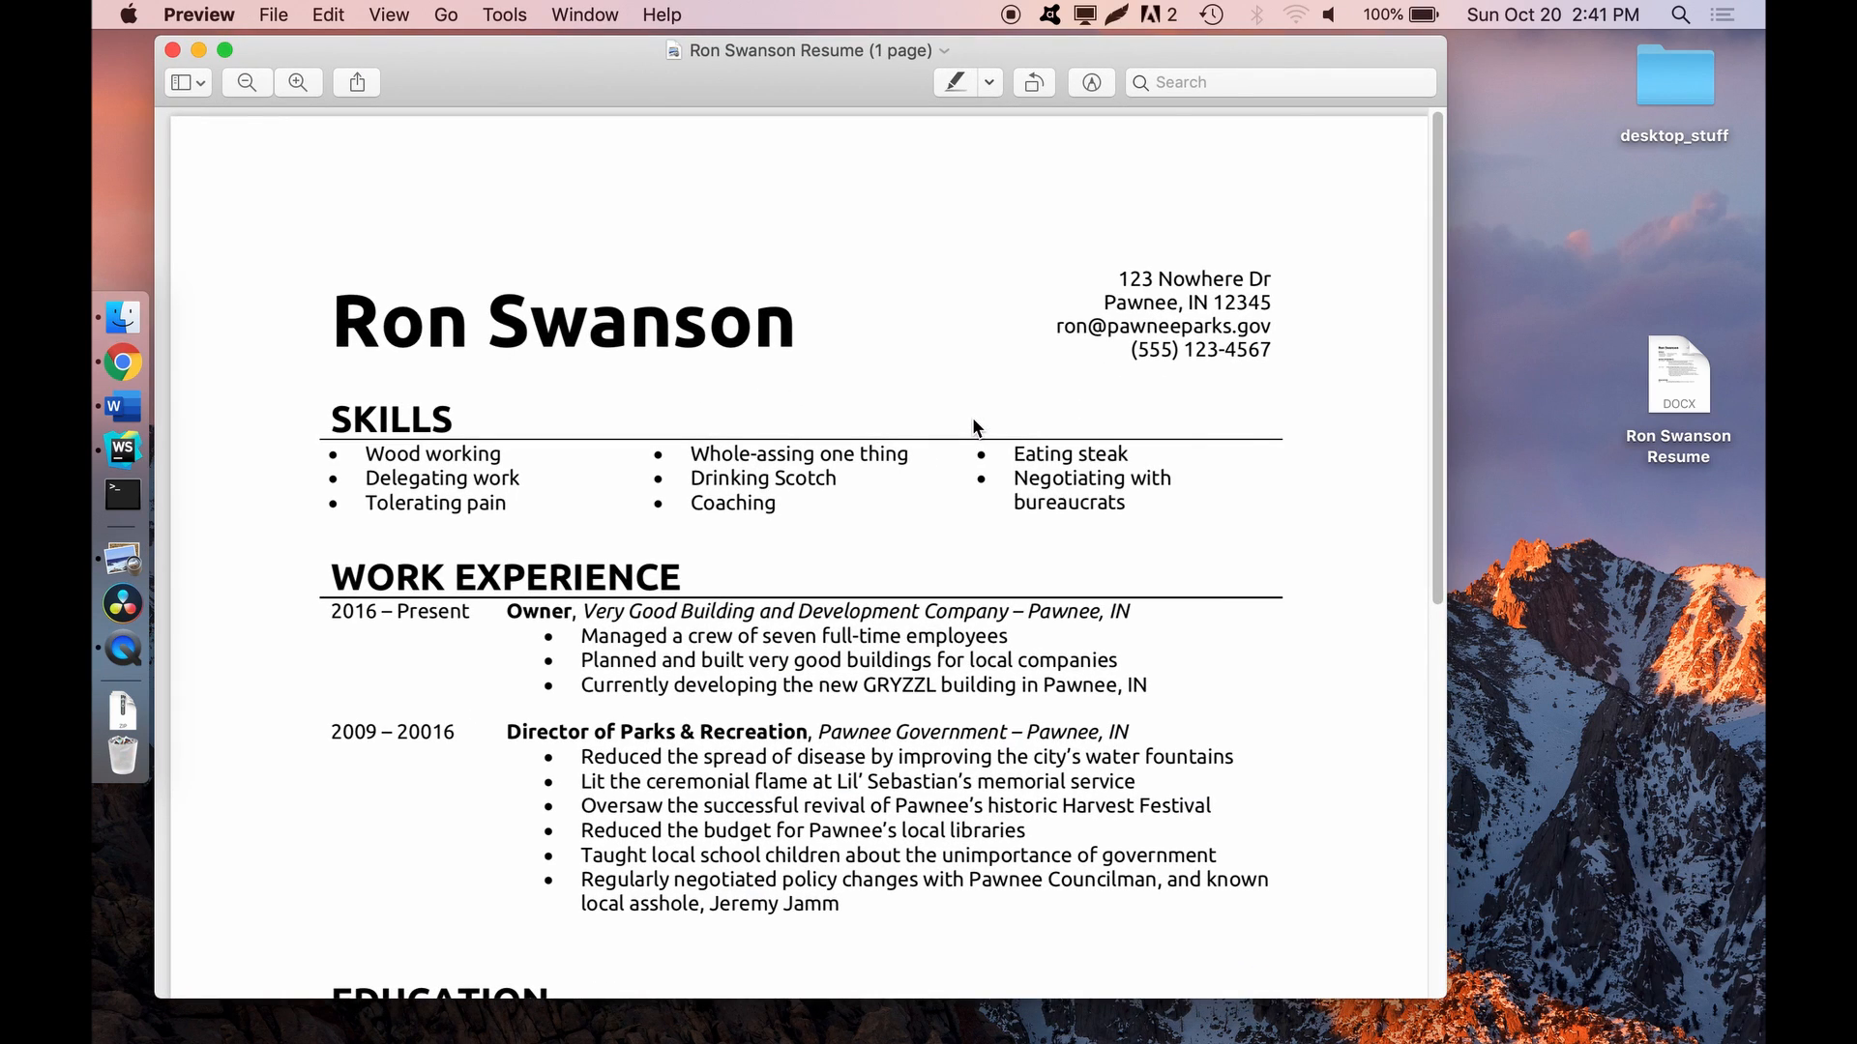
scroll("down", 3)
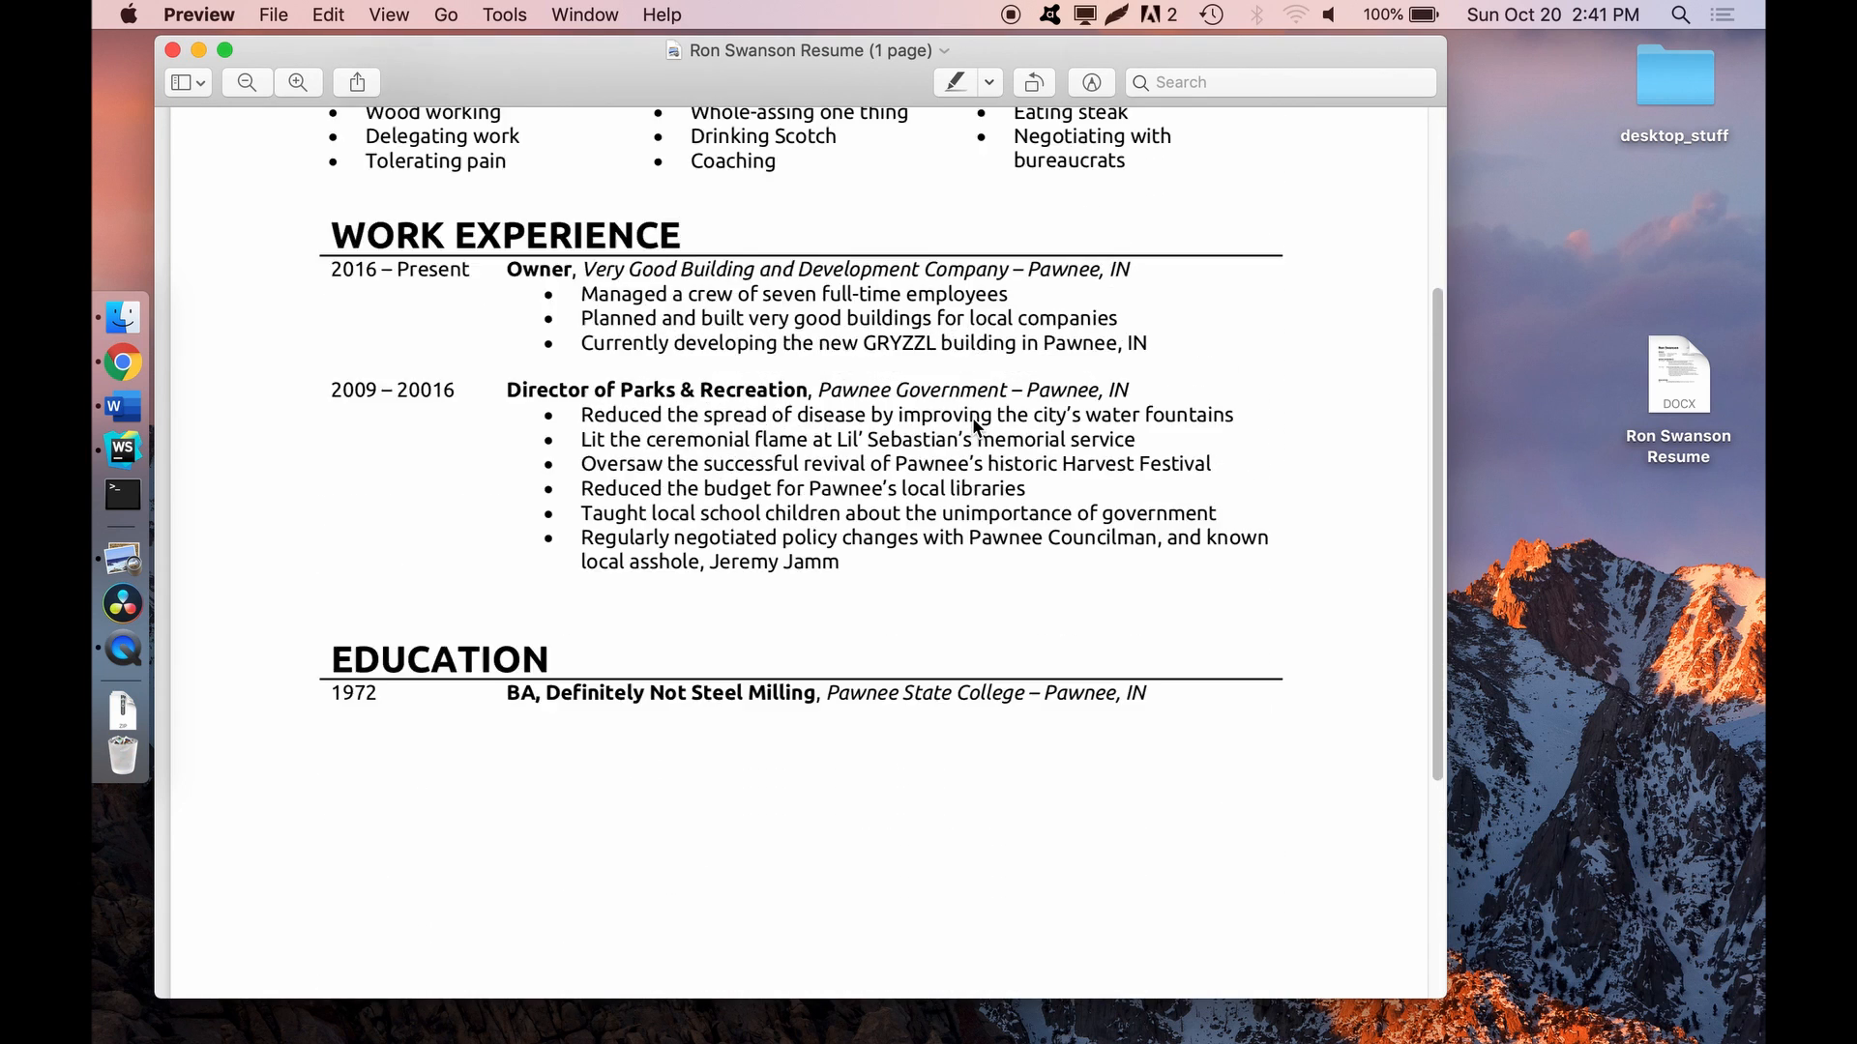